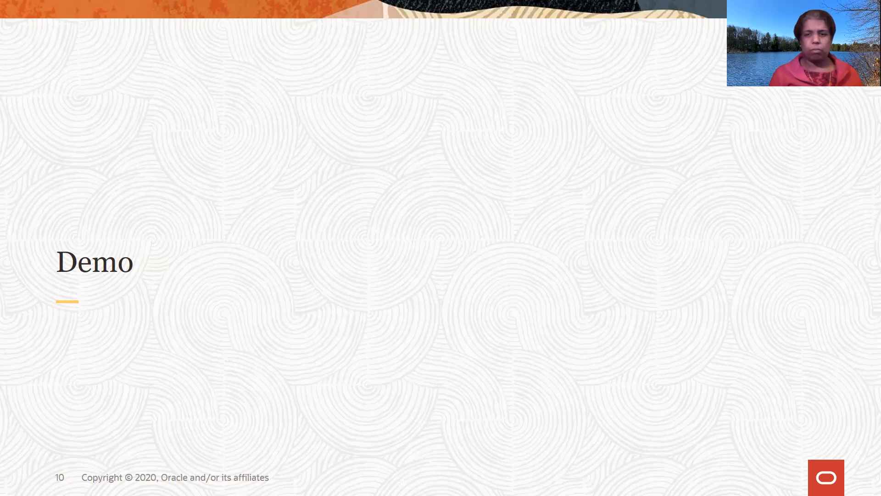
{"action": "mouse_move", "coordinate": [369, 259]}
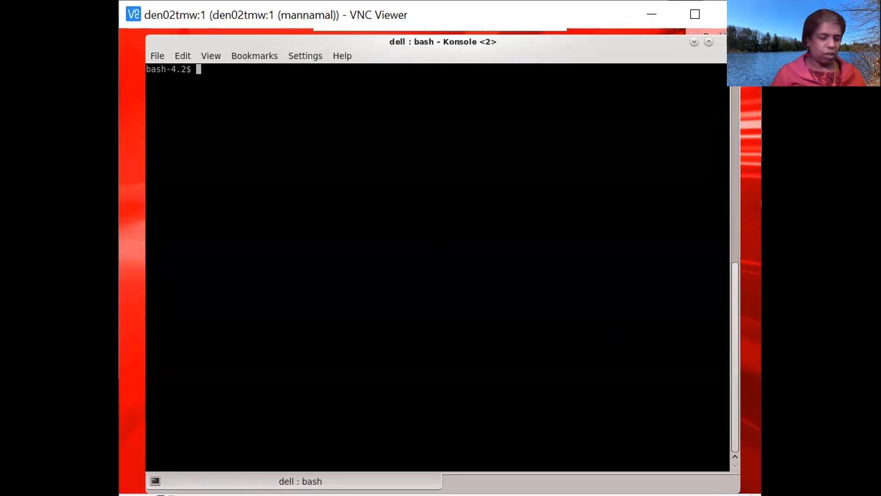
{"action": "type", "text": "clear"}
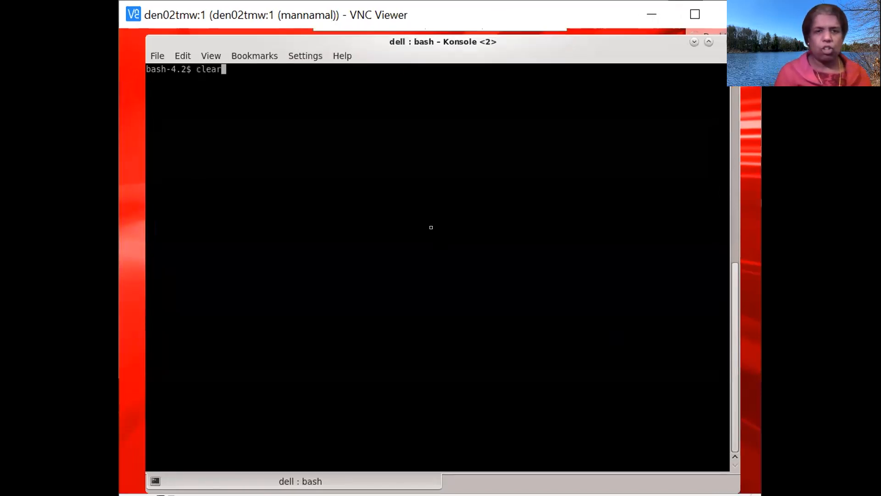
{"action": "type", "text": "/scratch/mannamal/graph/GSC20.4_RC4/oracle-graph-client-20.4.0/bin/opg-jshell --base_url https://localhost:7007 --username hr"}
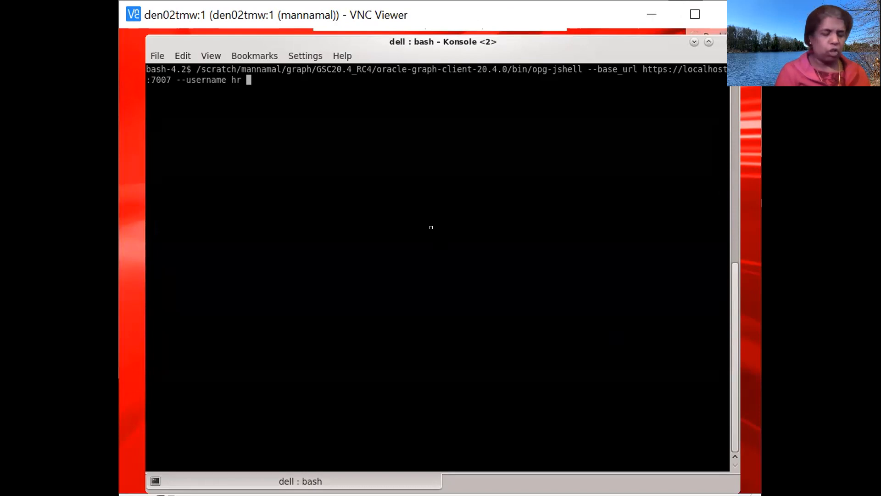
{"action": "key", "text": "Return"}
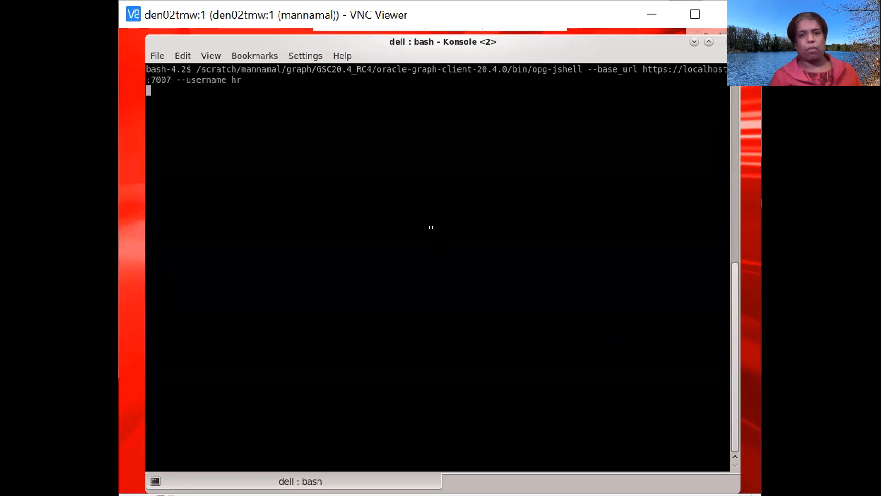
{"action": "key", "text": "Return"}
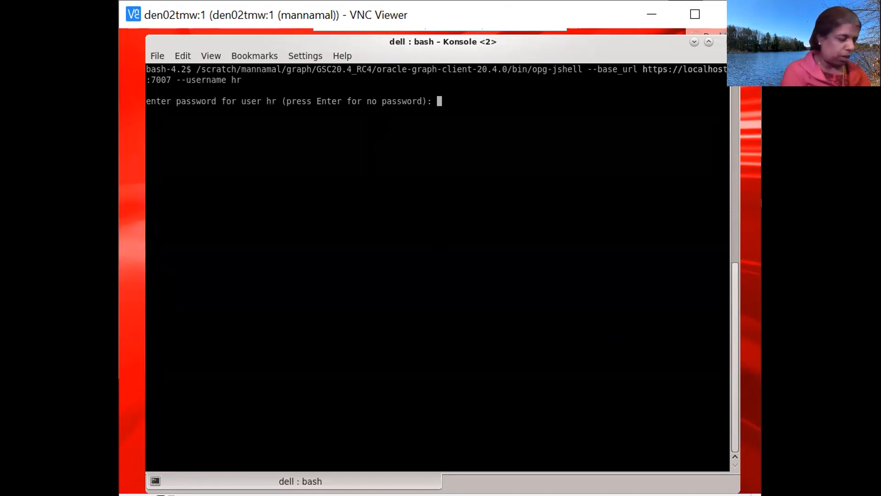
{"action": "key", "text": "Return"}
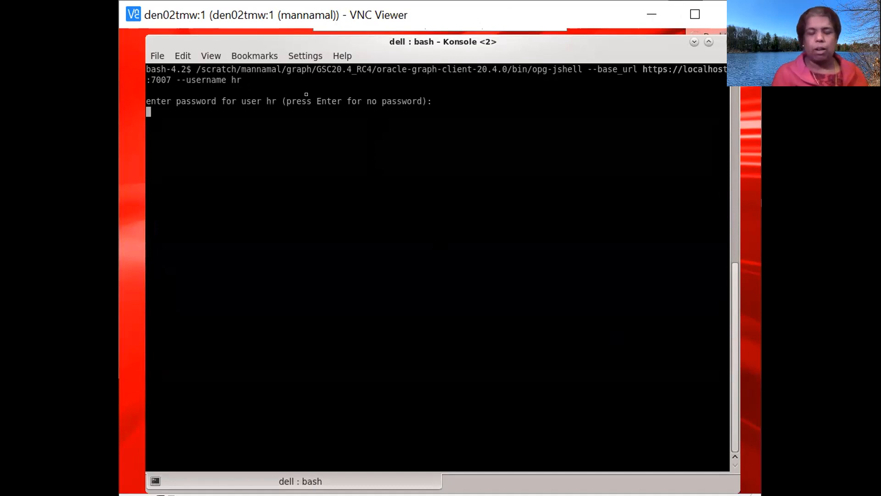
{"action": "key", "text": "Return"}
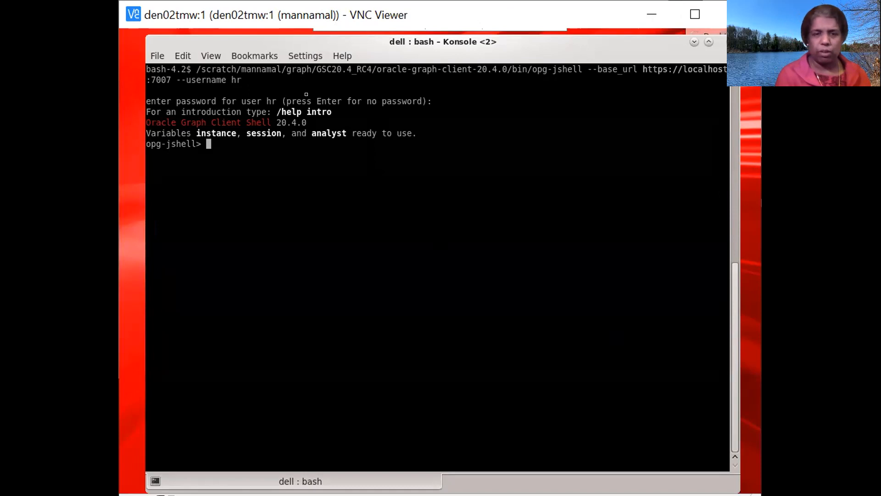
Load bank_graph into the session from bank_graph.json as variable bgraph
{"action": "type", "text": "bgraph.publish(VertexProperty.ALL, EdgeProperty.ALL);"}
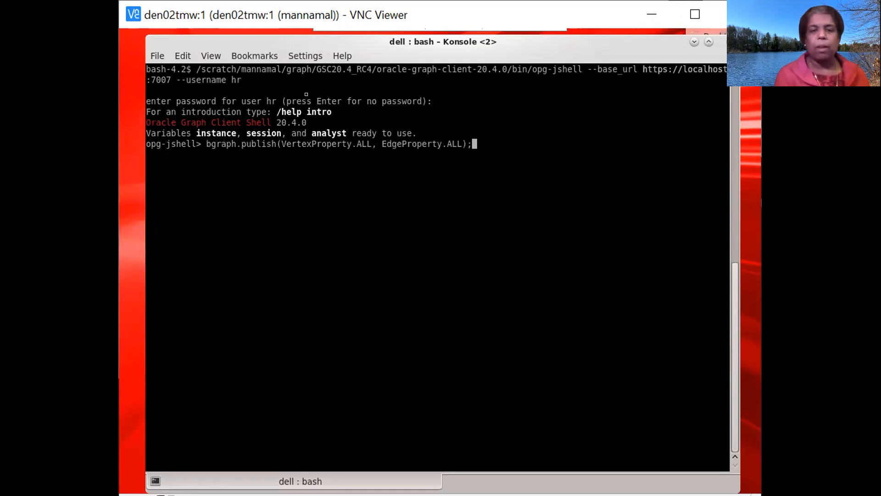
{"action": "type", "text": "var bgraph=session.readGraphWithProperties(\"bank_graph.json\");"}
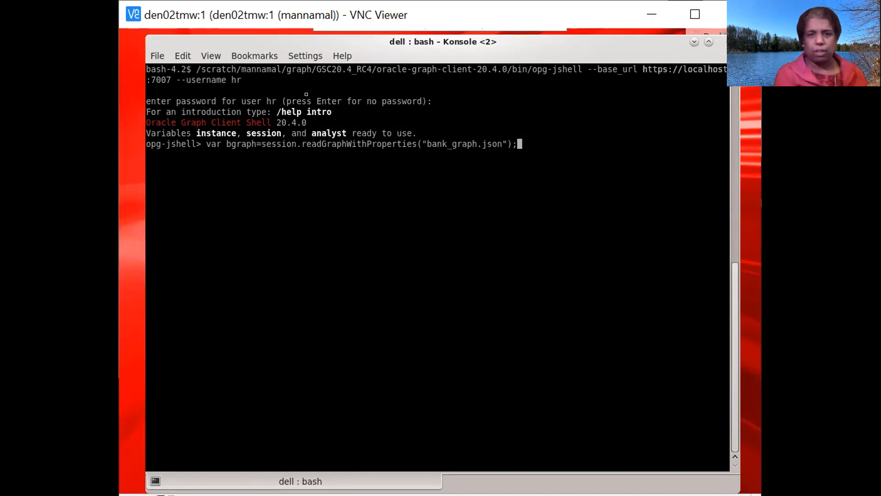
{"action": "key", "text": "Return"}
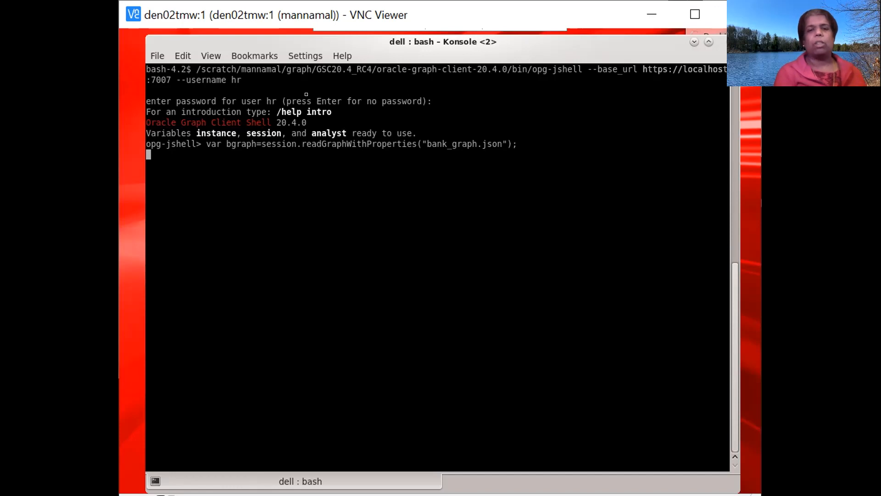
{"action": "key", "text": "Return"}
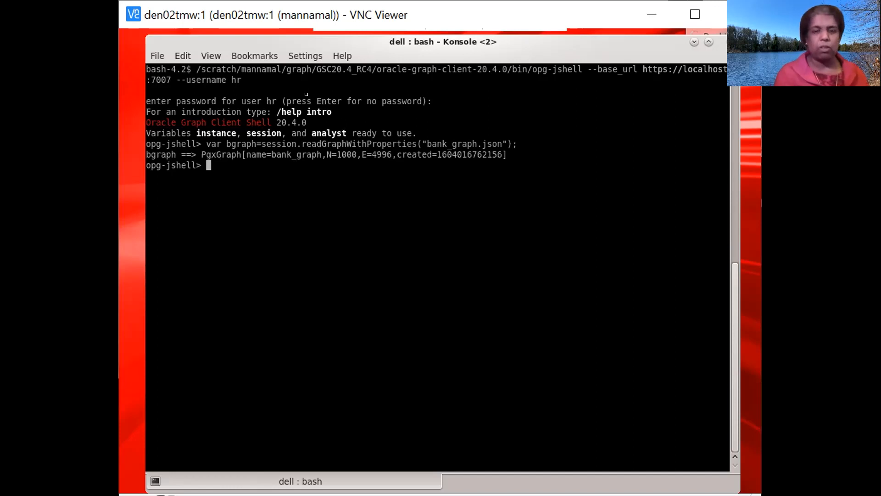
Run PGQL count queries on bank_graph returning 4996 edges and 1000 vertices
{"action": "type", "text": "bgraph.publish(VertexProperty.ALL, EdgeProperty.ALL);"}
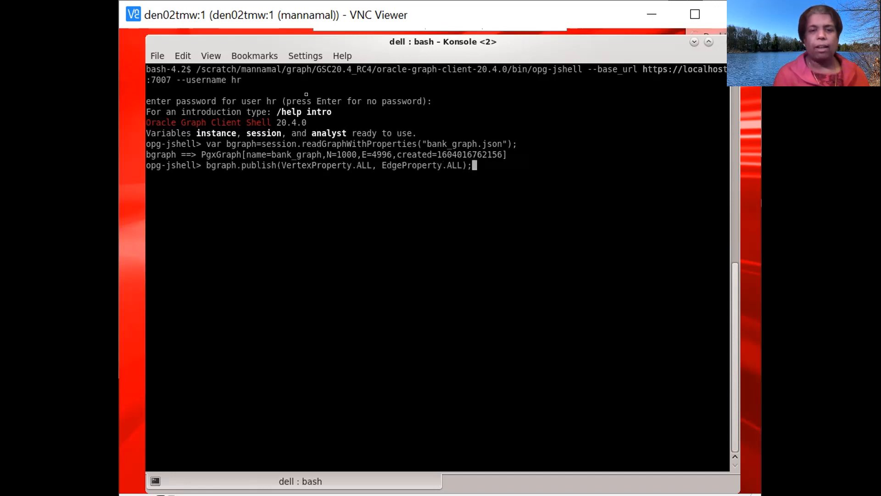
{"action": "type", "text": "session.queryPgql(\"select count(e) from bank_graph match (v)-[e]->(v1)\").print().close();"}
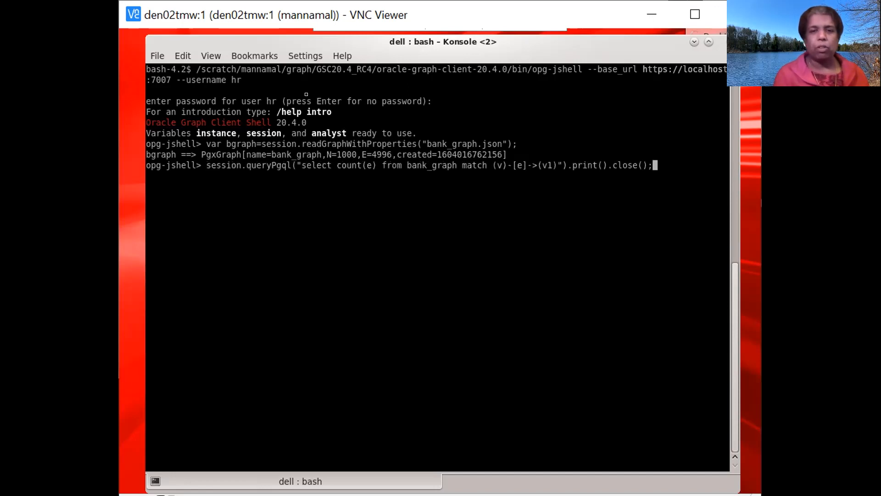
{"action": "key", "text": "Return"}
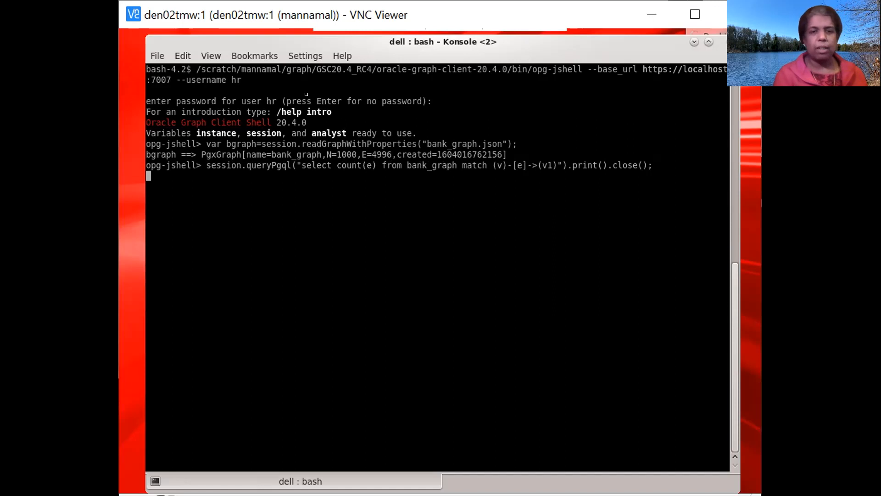
{"action": "type", "text": "bgraph.publish(VertexProperty.ALL, EdgeProperty.ALL);"}
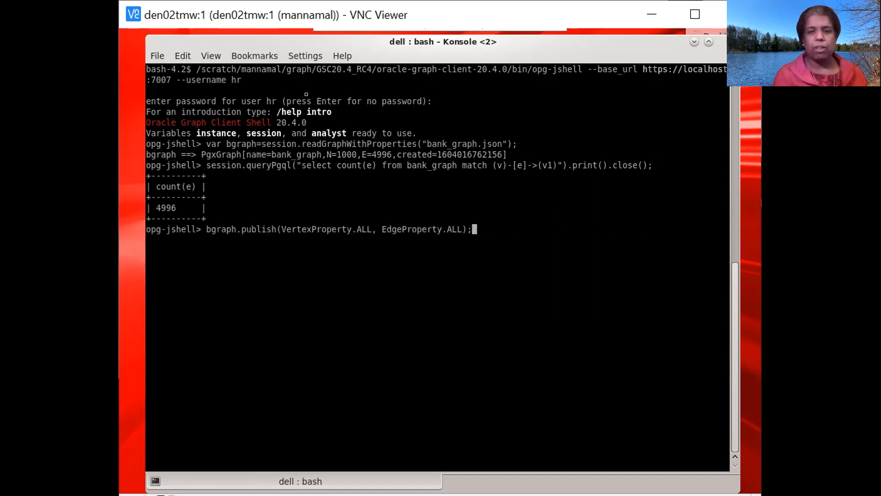
{"action": "type", "text": "session.queryPgql(\"select count(v) from bank_graph match (v)\").print().close();"}
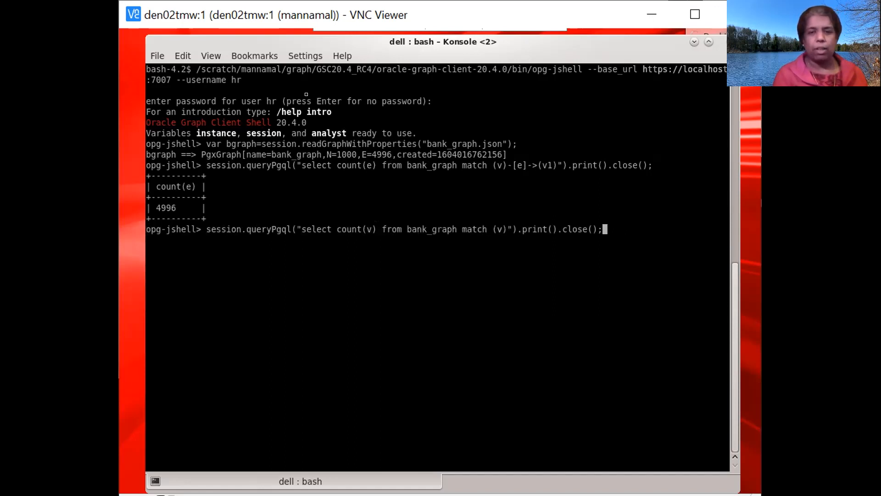
{"action": "key", "text": "Return"}
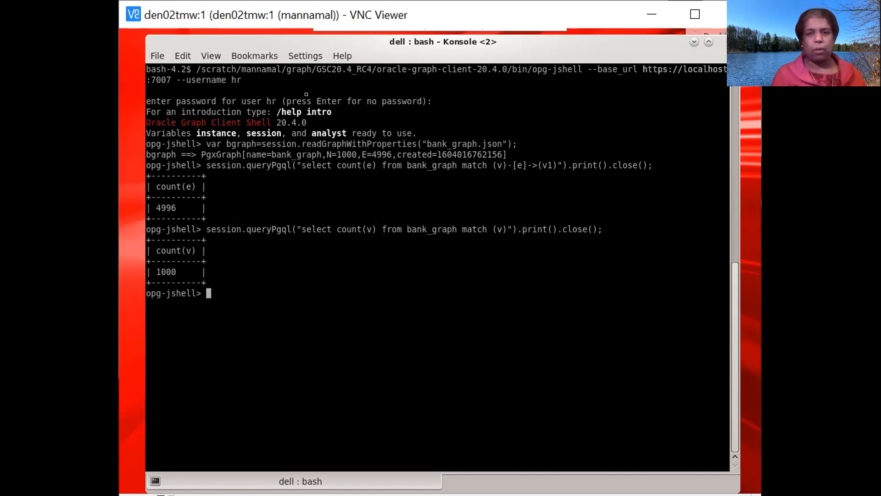
{"action": "mouse_move", "coordinate": [305, 56]}
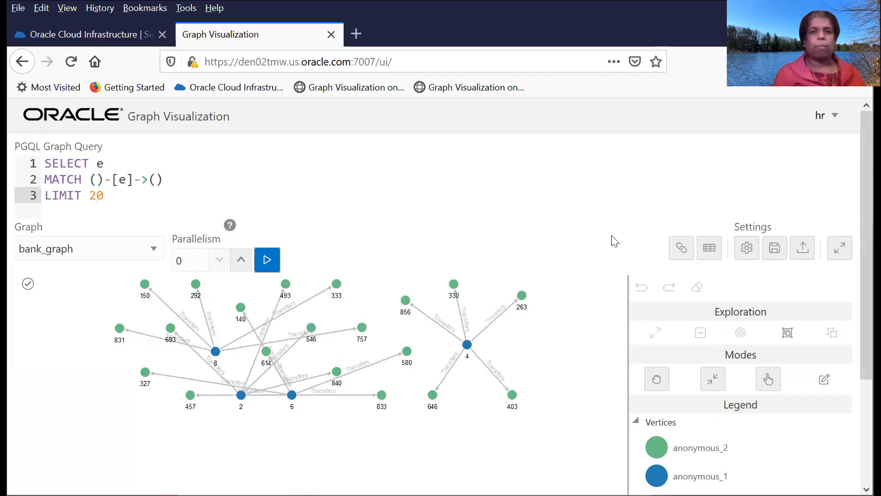
{"action": "mouse_move", "coordinate": [482, 37]}
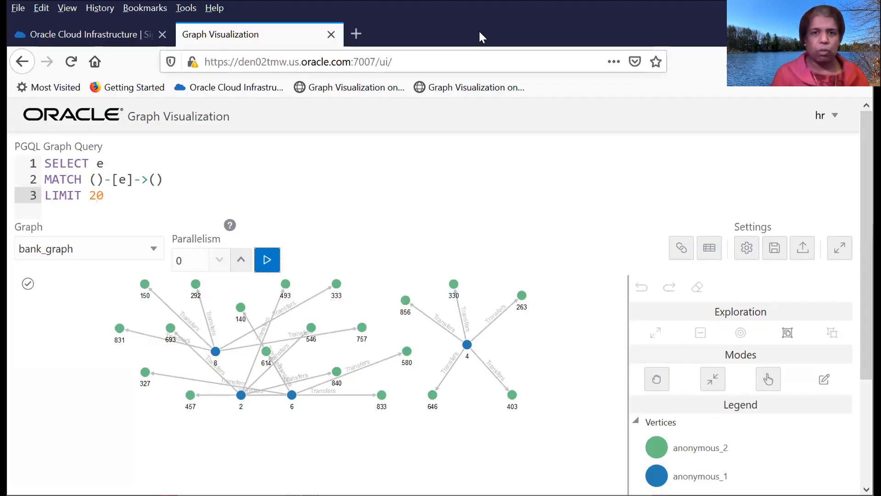
{"action": "mouse_move", "coordinate": [284, 263]}
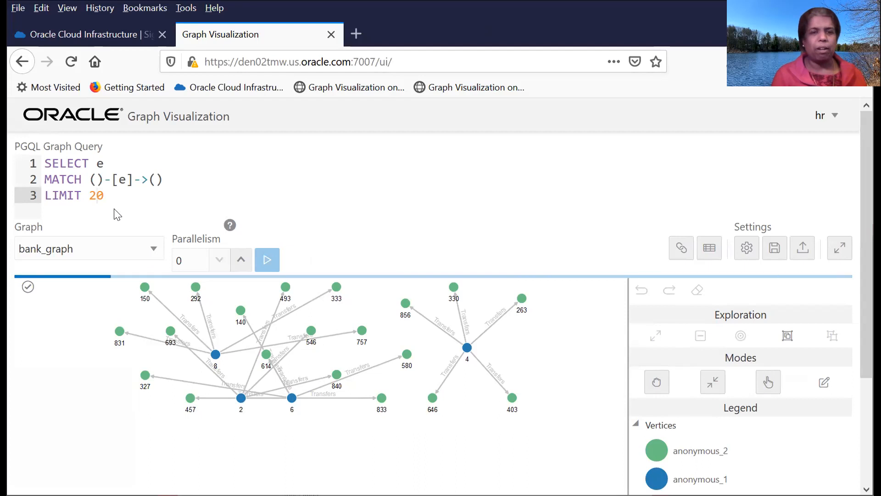
{"action": "mouse_move", "coordinate": [109, 209]}
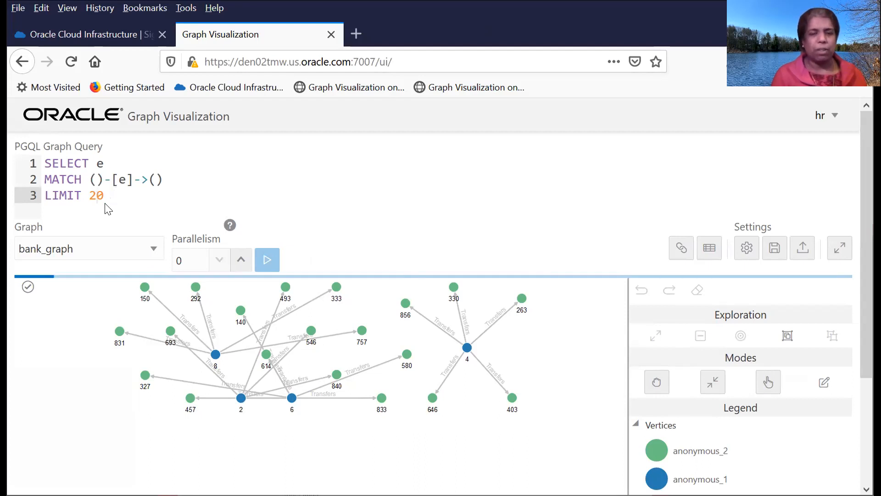
{"action": "mouse_move", "coordinate": [422, 254]}
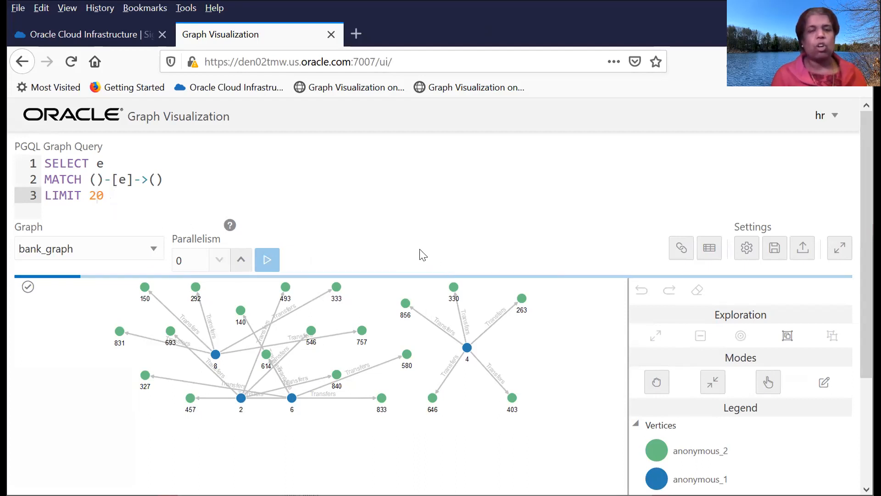
{"action": "mouse_move", "coordinate": [377, 217]}
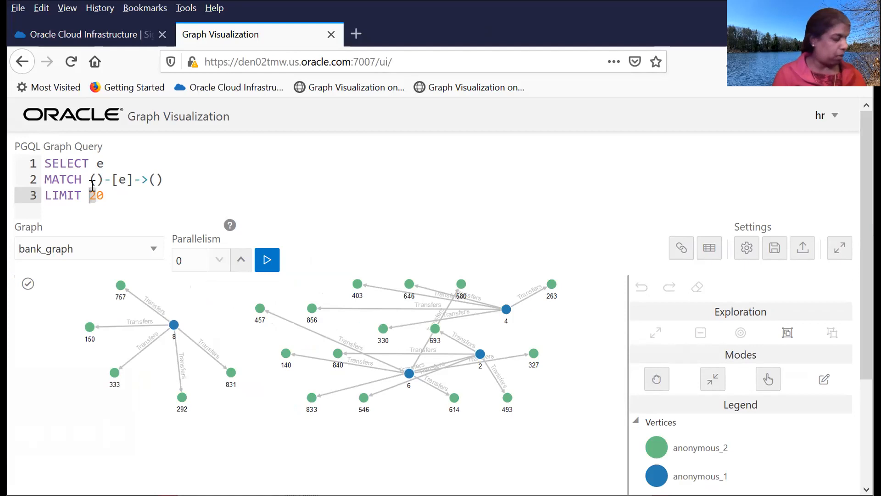
Change the PGQL query limit from 20 to 100 and redraw the bank_graph network
{"action": "type", "text": "100"}
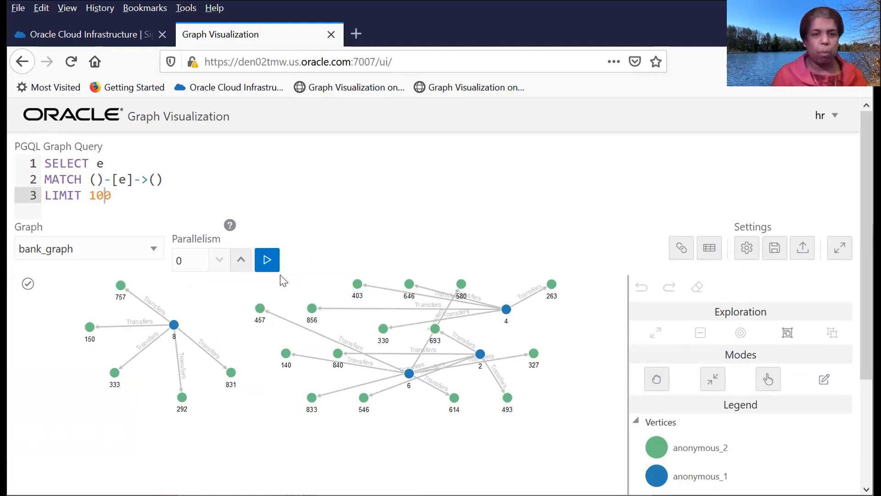
{"action": "left_click", "coordinate": [267, 260]}
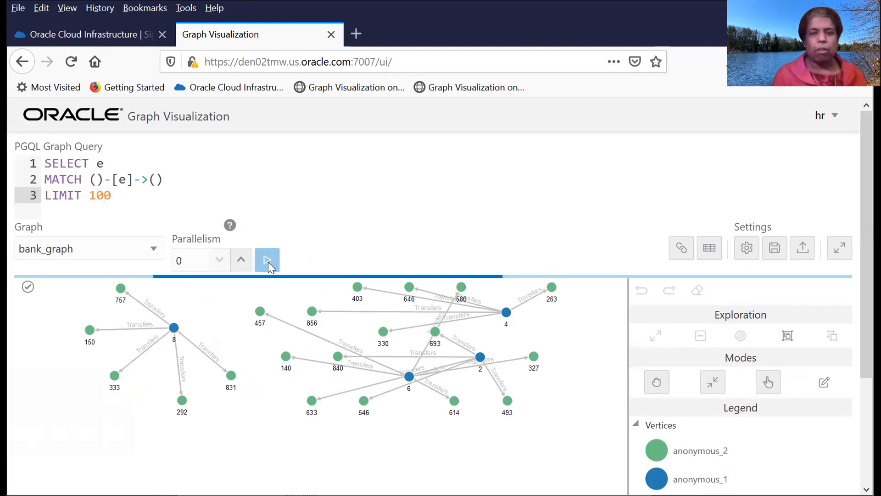
{"action": "left_click", "coordinate": [267, 259]}
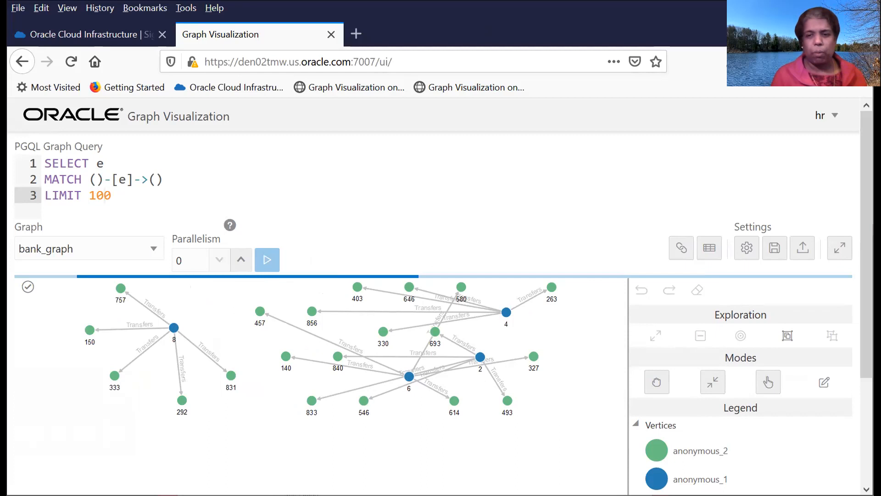
{"action": "left_click", "coordinate": [266, 258]}
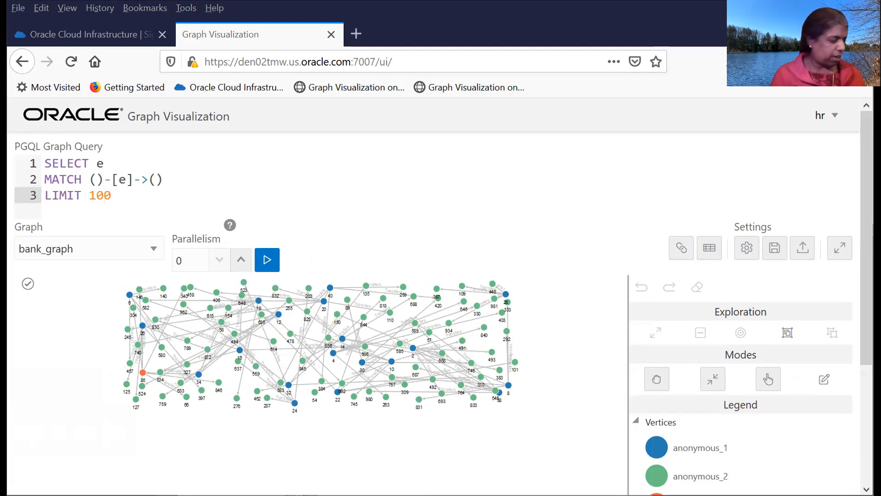
{"action": "left_click", "coordinate": [116, 196]}
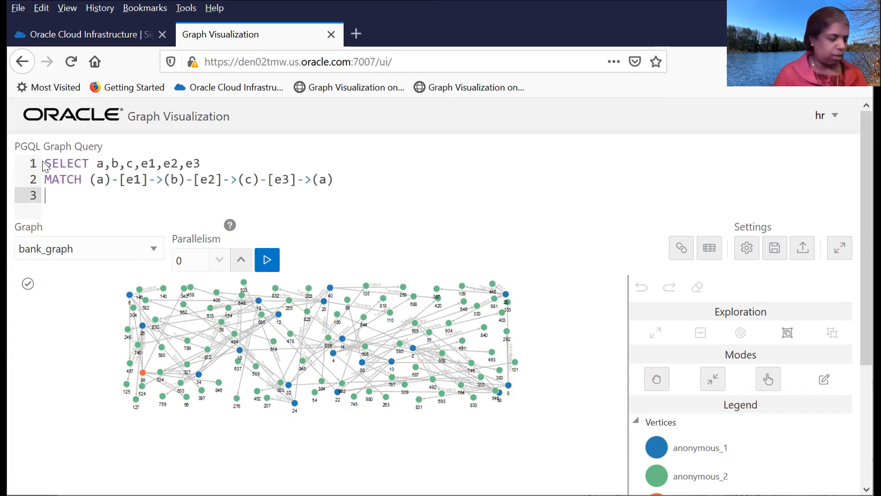
Run the three-hop cycle query (a)->(b)->(c)->(a) with LIMIT 10 and draw the cycles
{"action": "type", "text": "LIMIT"}
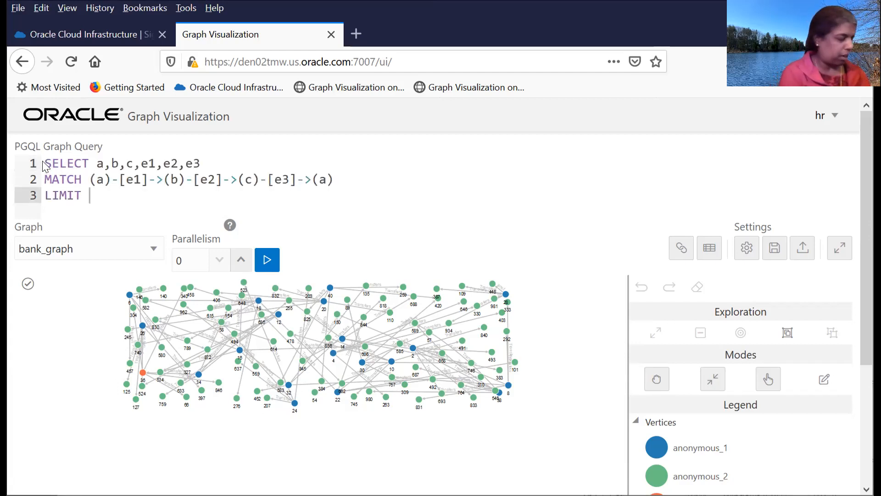
{"action": "type", "text": "10"}
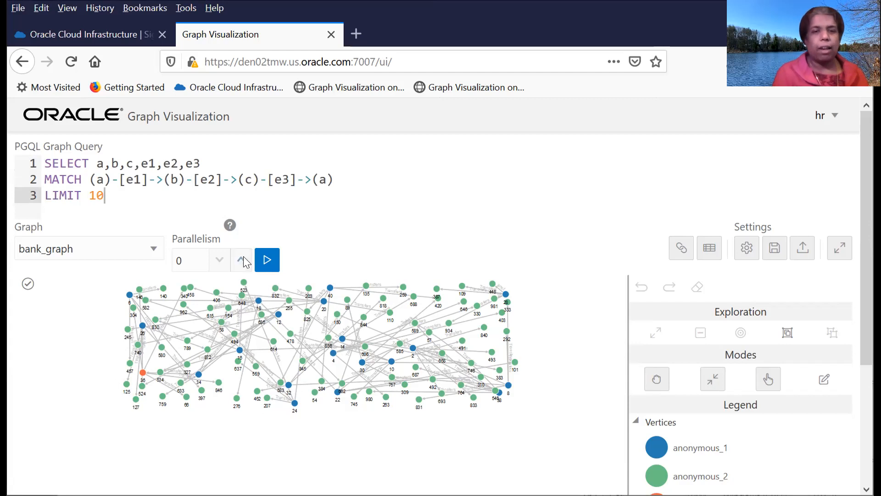
{"action": "left_click", "coordinate": [266, 260]}
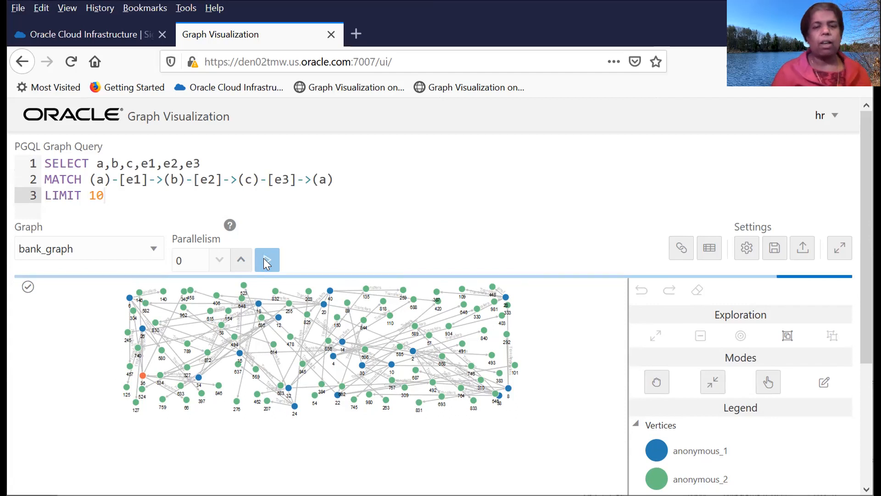
{"action": "mouse_move", "coordinate": [381, 236]}
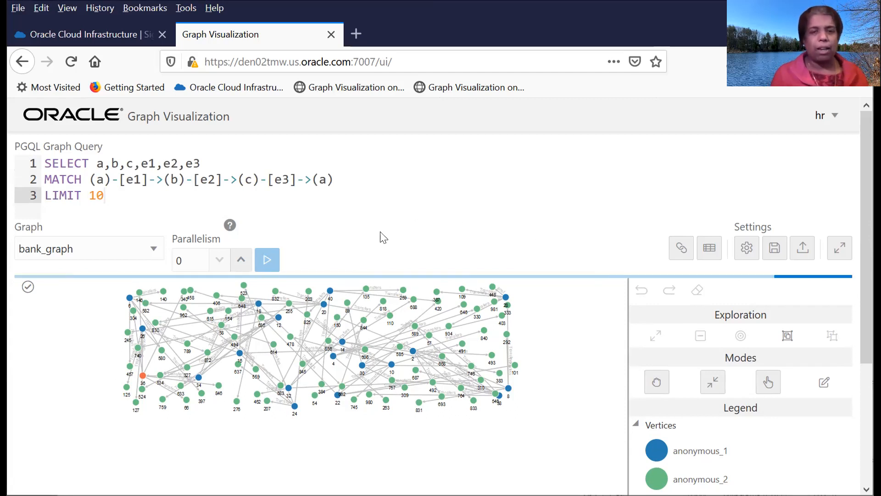
{"action": "left_click", "coordinate": [267, 260]}
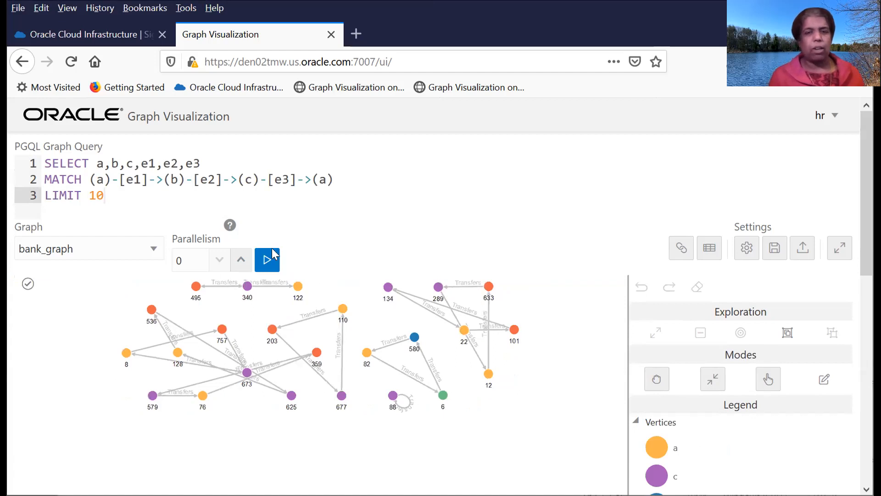
{"action": "mouse_move", "coordinate": [440, 379]}
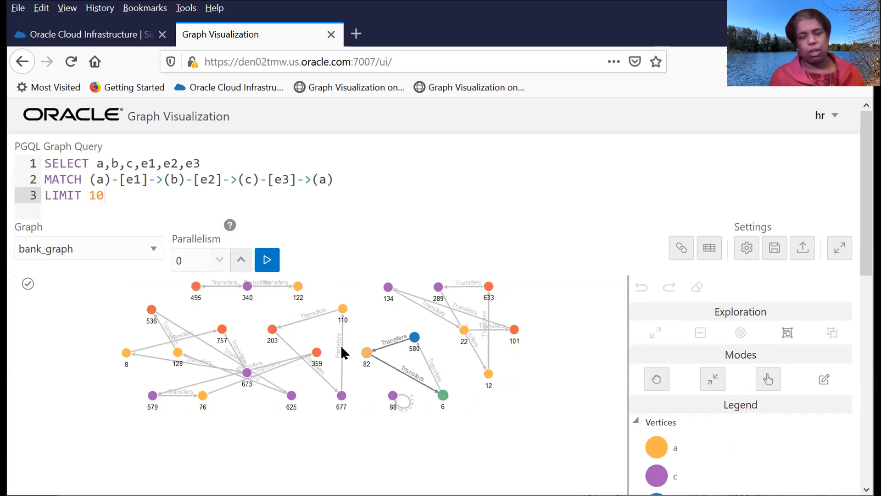
{"action": "mouse_move", "coordinate": [360, 291]}
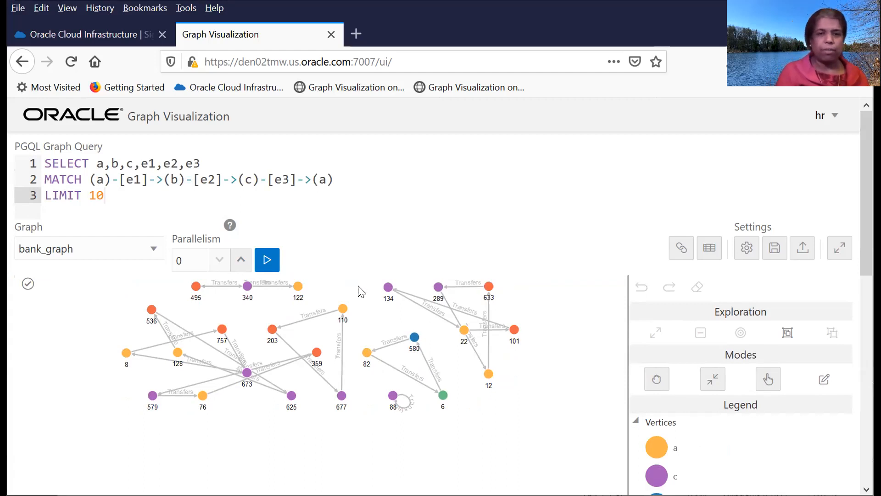
{"action": "mouse_move", "coordinate": [344, 344]}
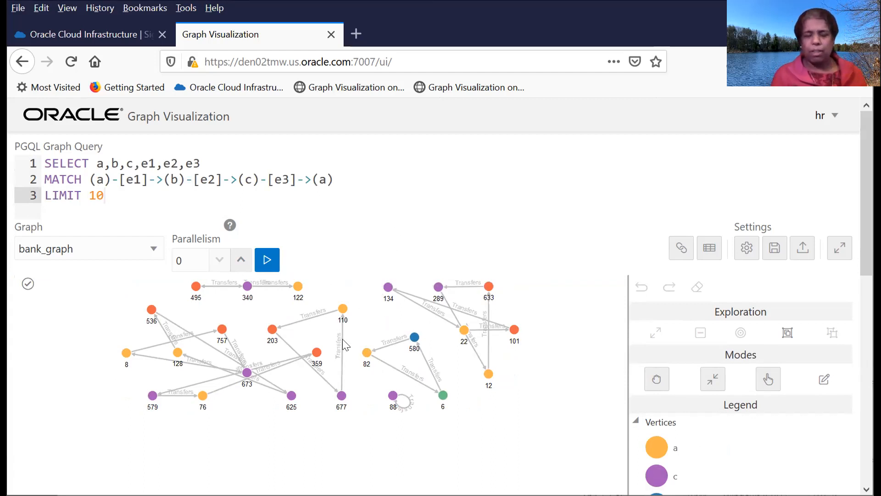